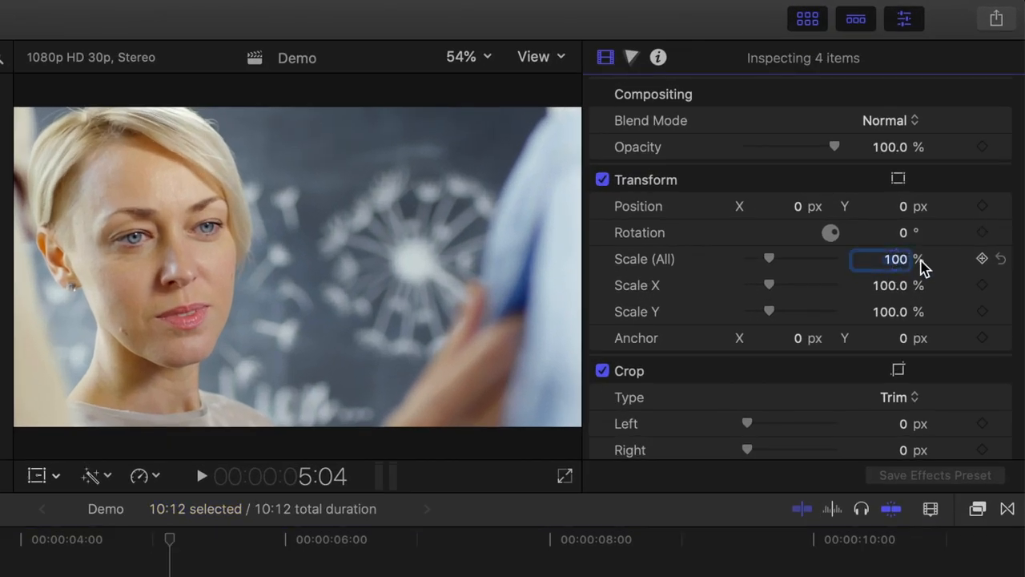
Step: Enter 50 in the Scale (All) field for the four selected clips
type("50")
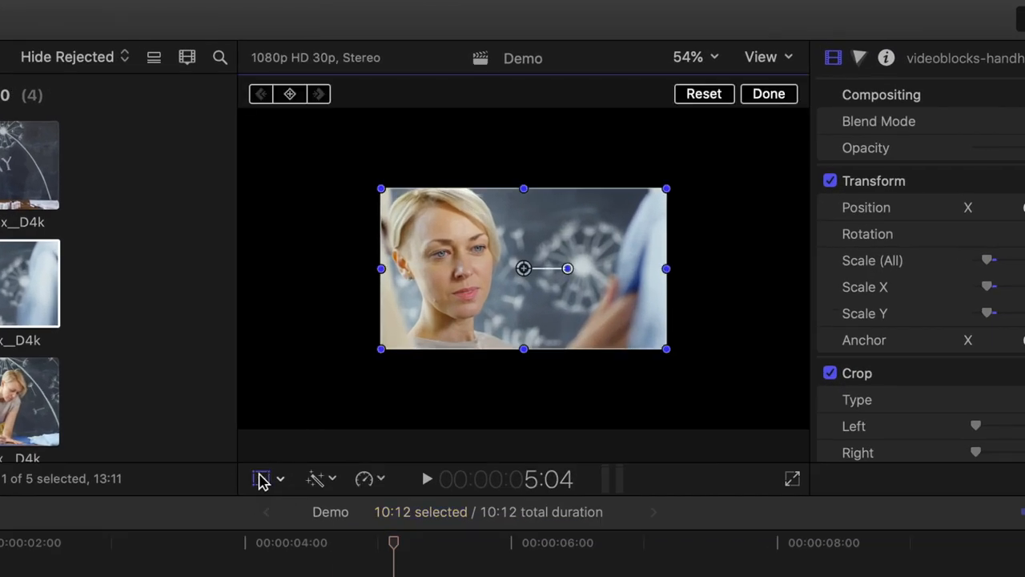
Step: Drag the close-up, paintbrushes and dressmaker clips into corners, then zoom the Viewer to 400%
left_click_drag(524, 268, 410, 207)
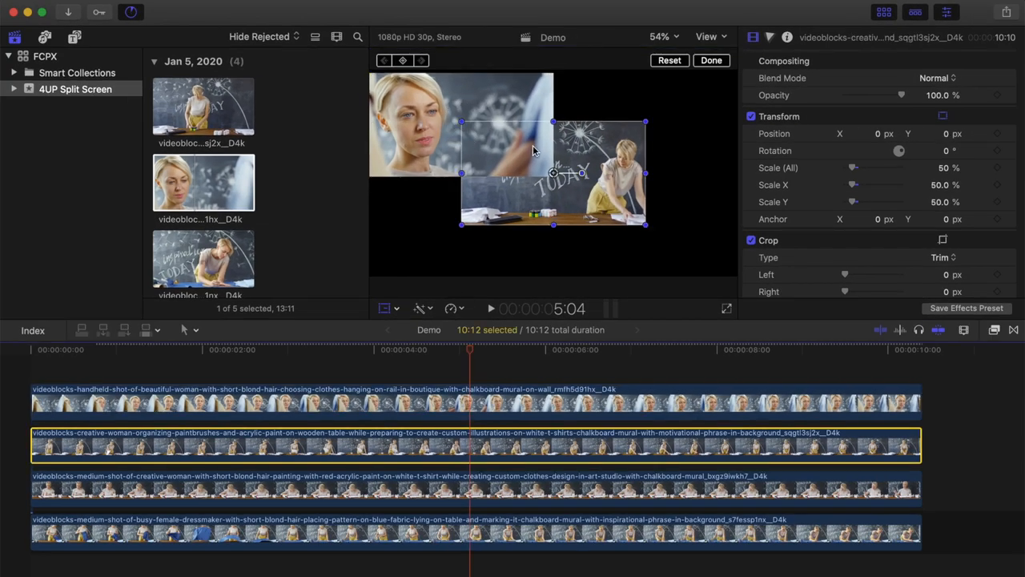
left_click_drag(553, 172, 649, 124)
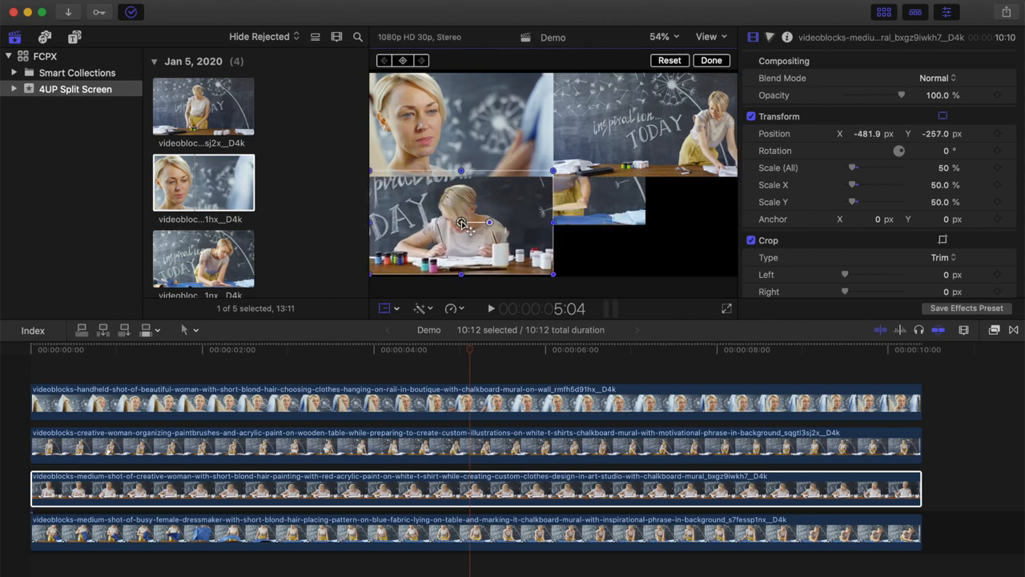
left_click_drag(489, 222, 646, 226)
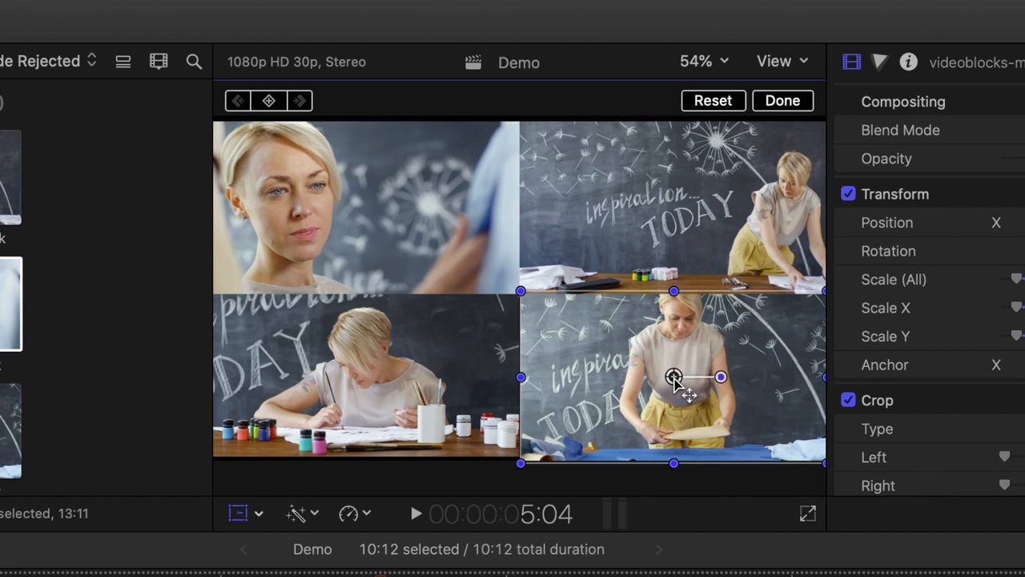
left_click(782, 101)
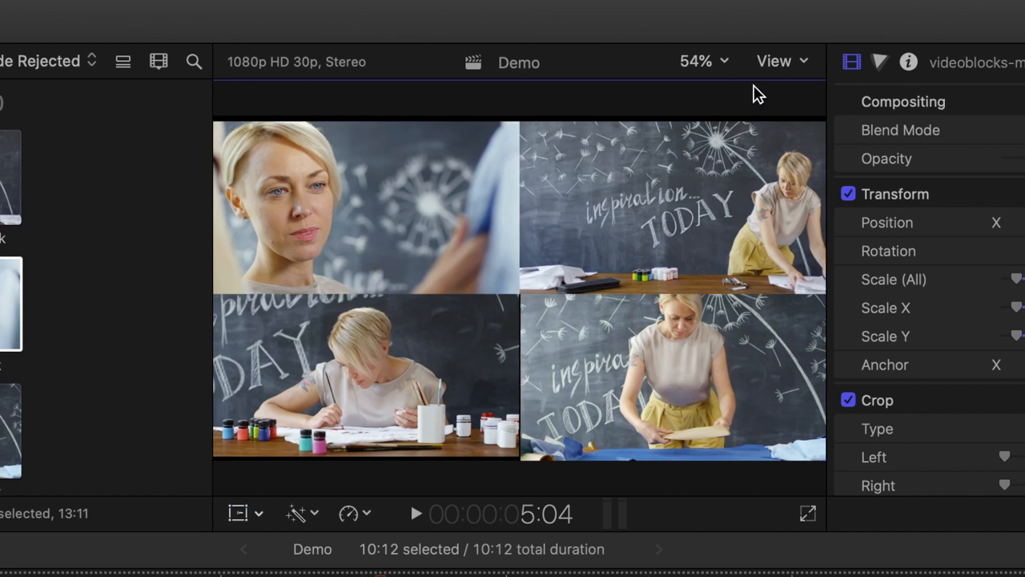
left_click(703, 61)
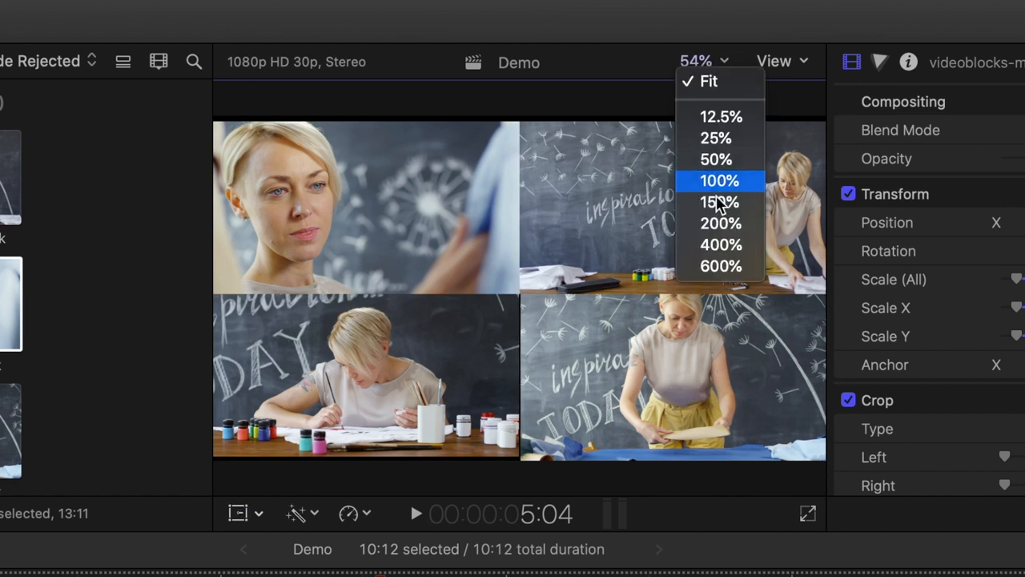
left_click(720, 245)
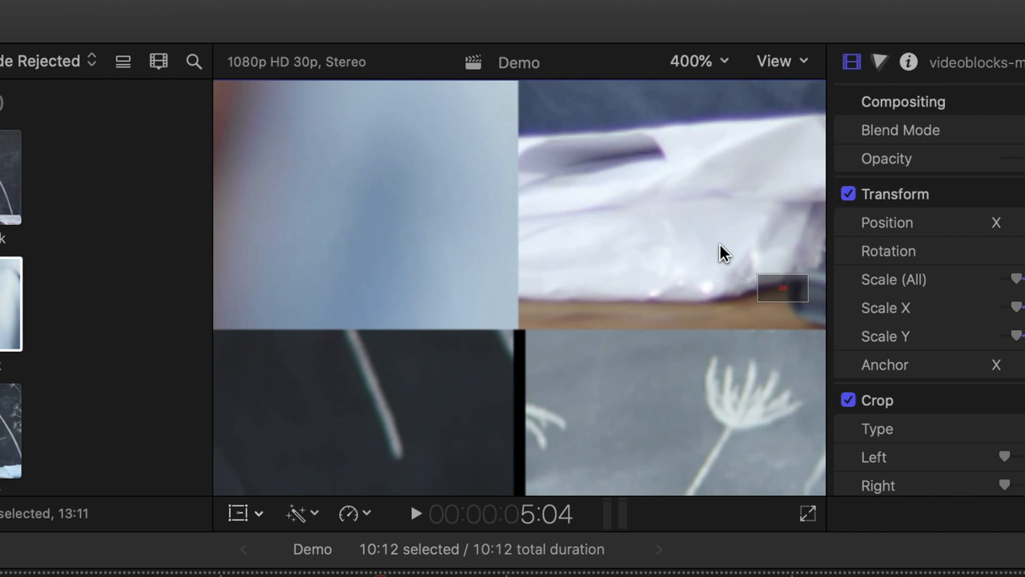
mouse_move(527, 348)
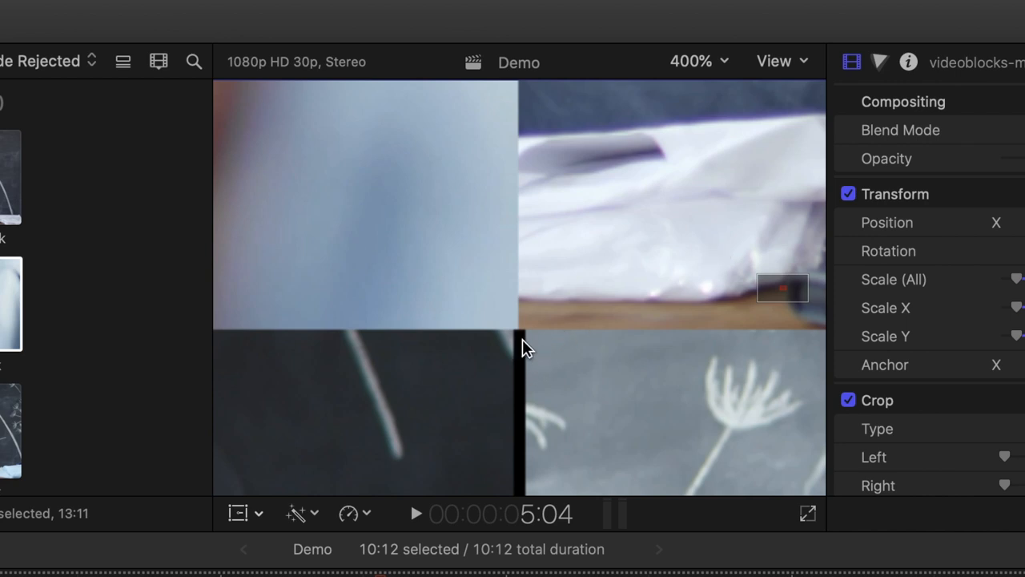
mouse_move(707, 89)
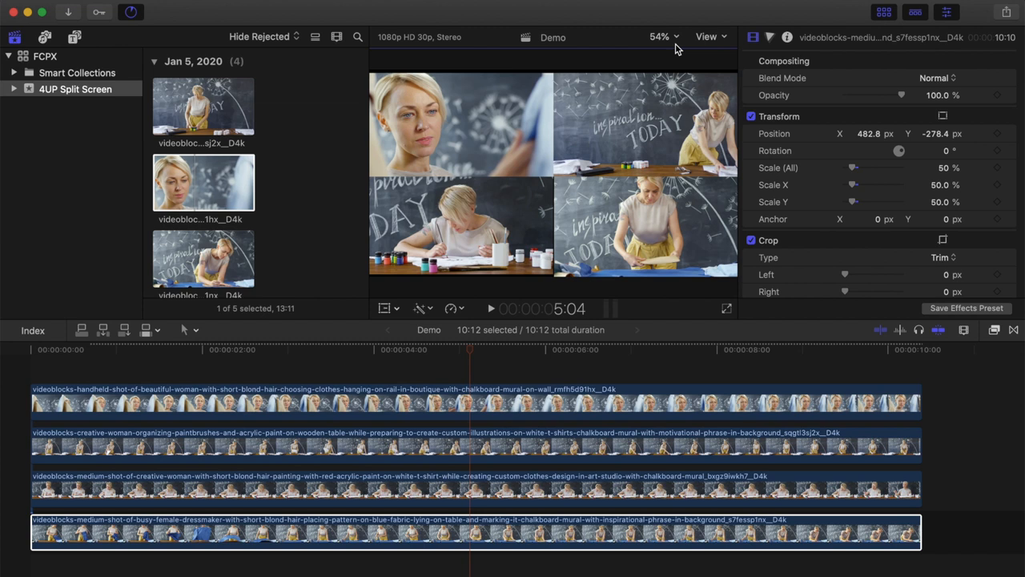
Step: Undo the three hand-dragged clip placements with Command+Z
key("cmd+z")
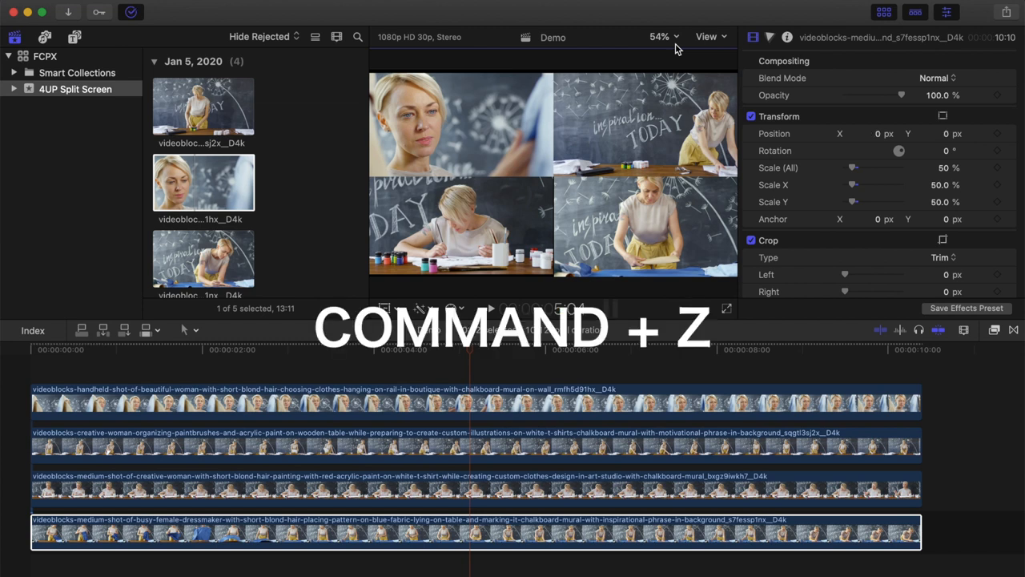
key("cmd+z")
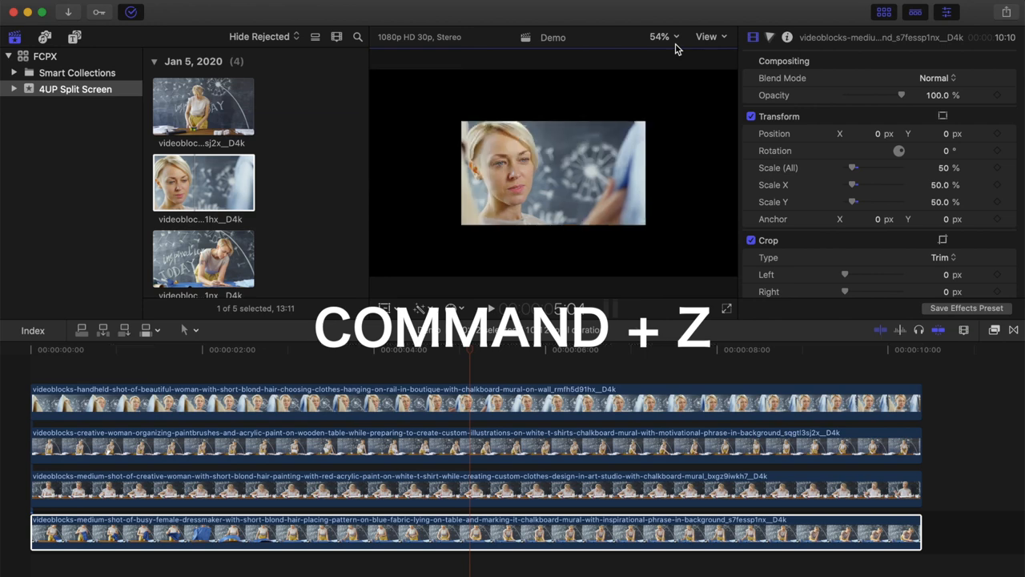
key("cmd+z")
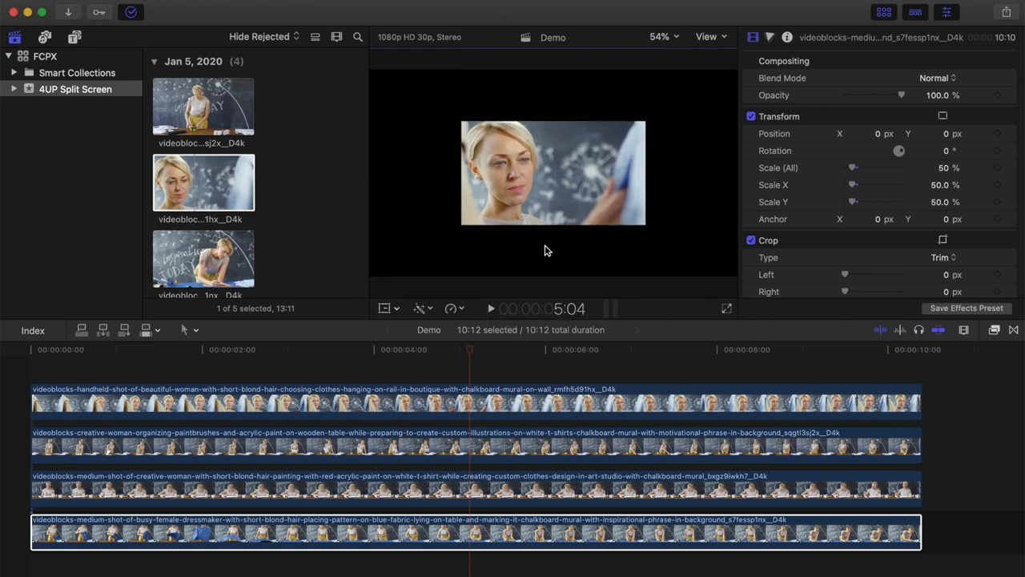
left_click(473, 401)
type("270")
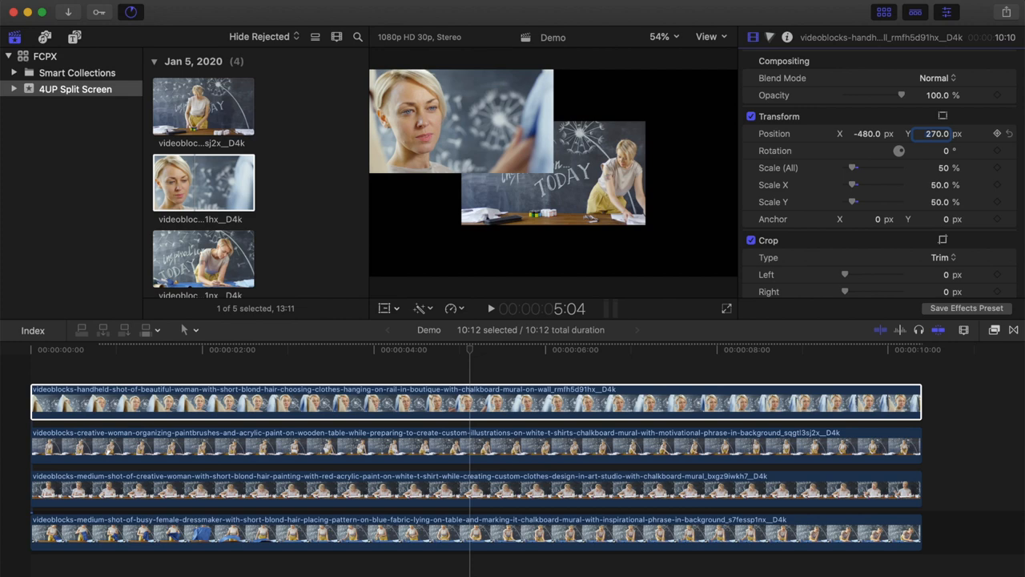
Step: Set the paintbrushes clip's position values to 480 and -480.6, then check seams and return to Fit
left_click(469, 446)
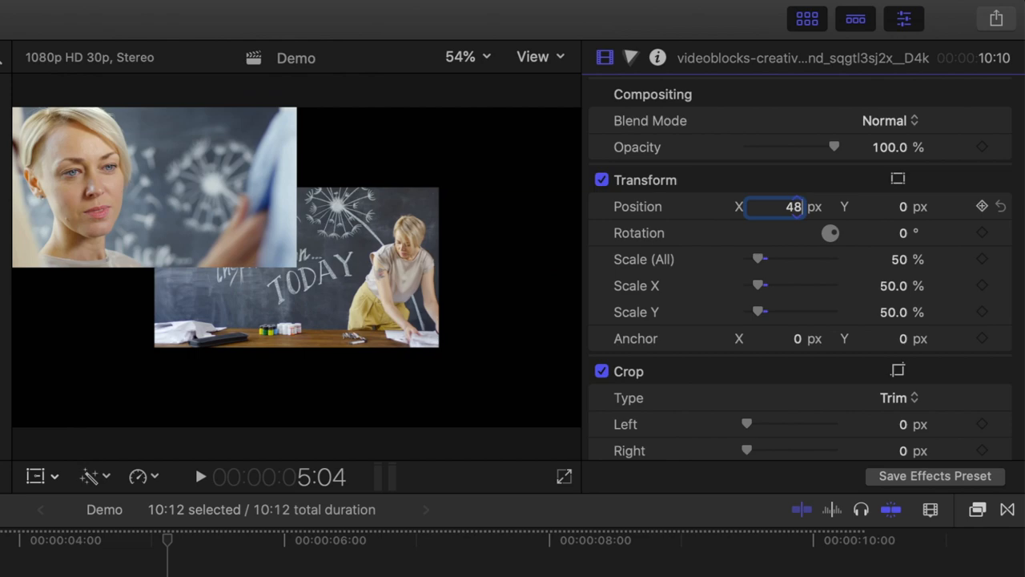
type("480")
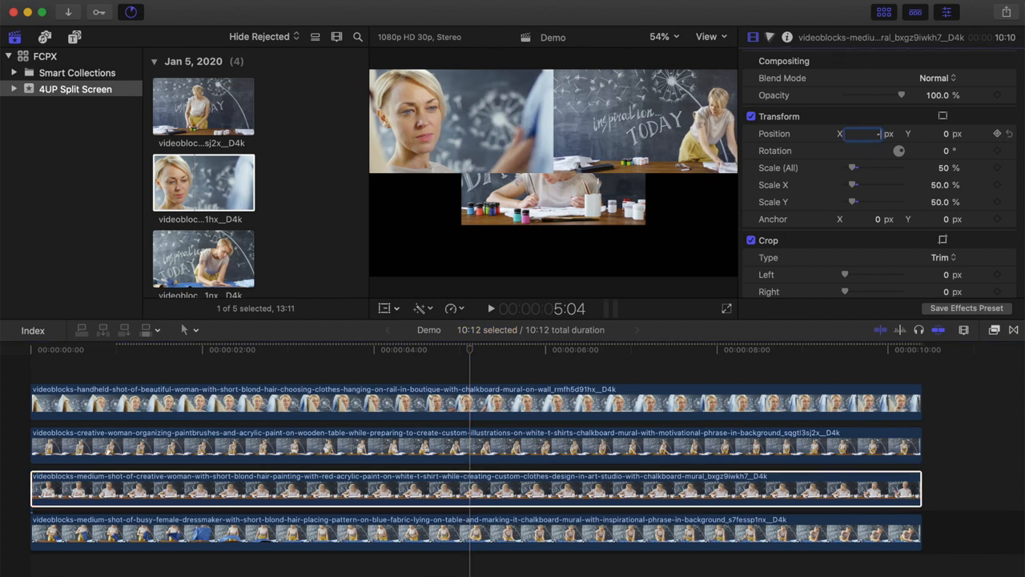
type("-480.6")
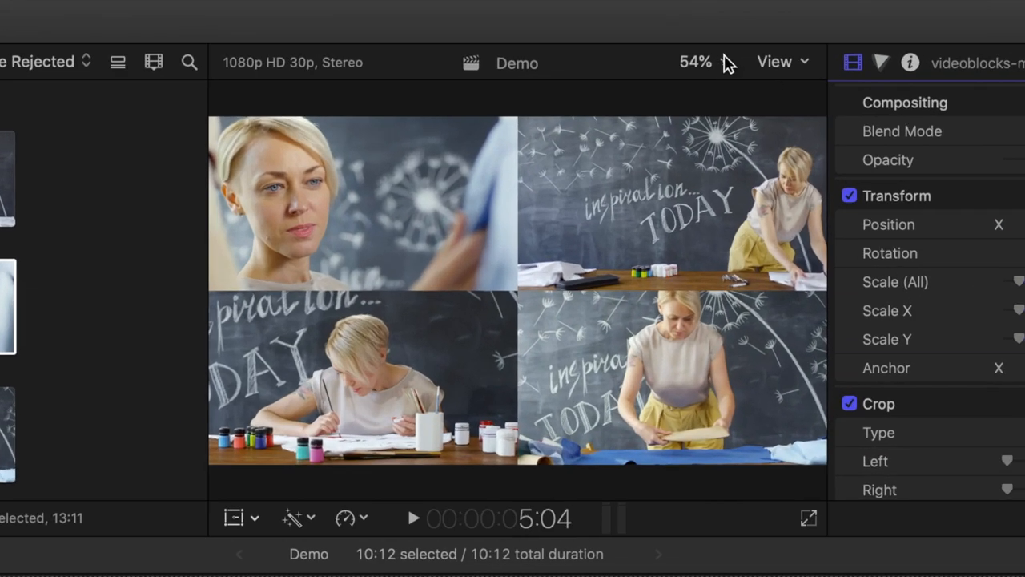
left_click(695, 61)
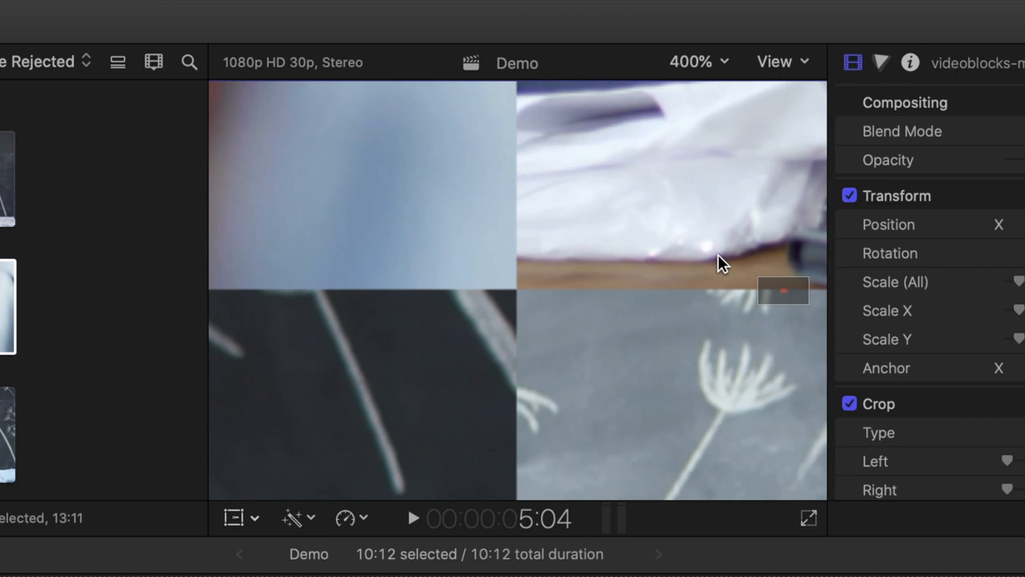
left_click(697, 61)
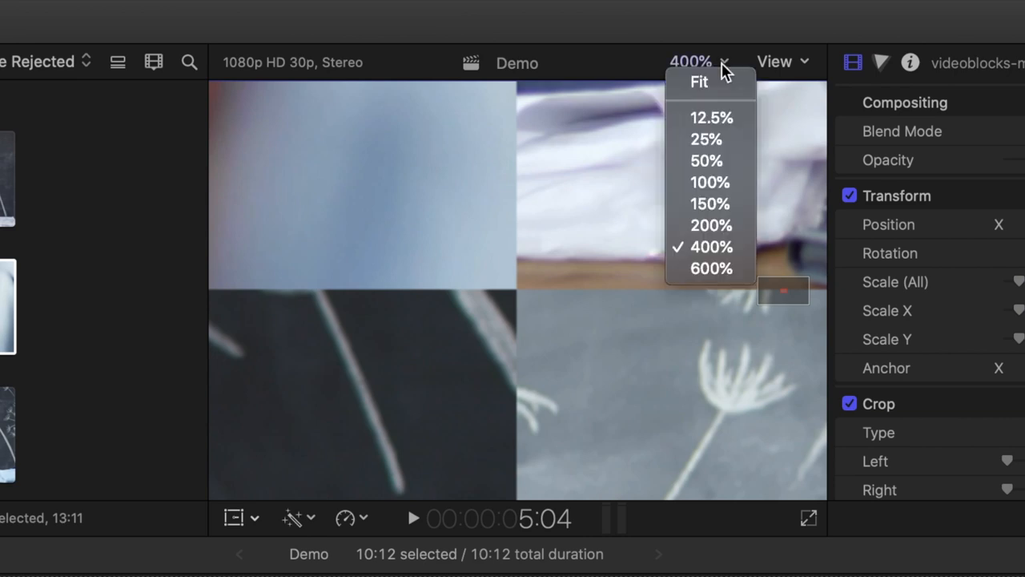
left_click(698, 81)
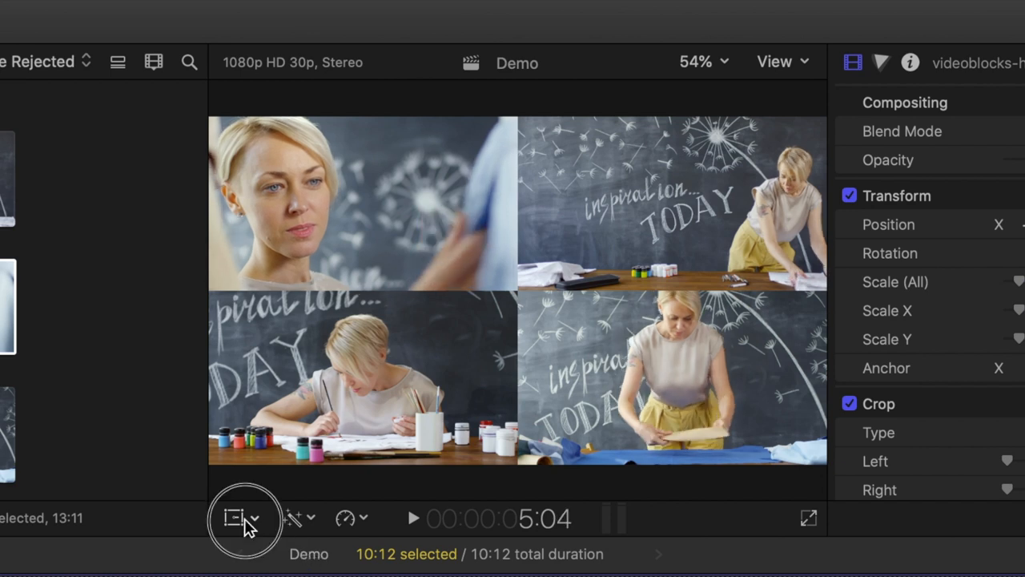
Step: Shrink the top-left clip to 50% scale with the onscreen transform handle
left_click(234, 517)
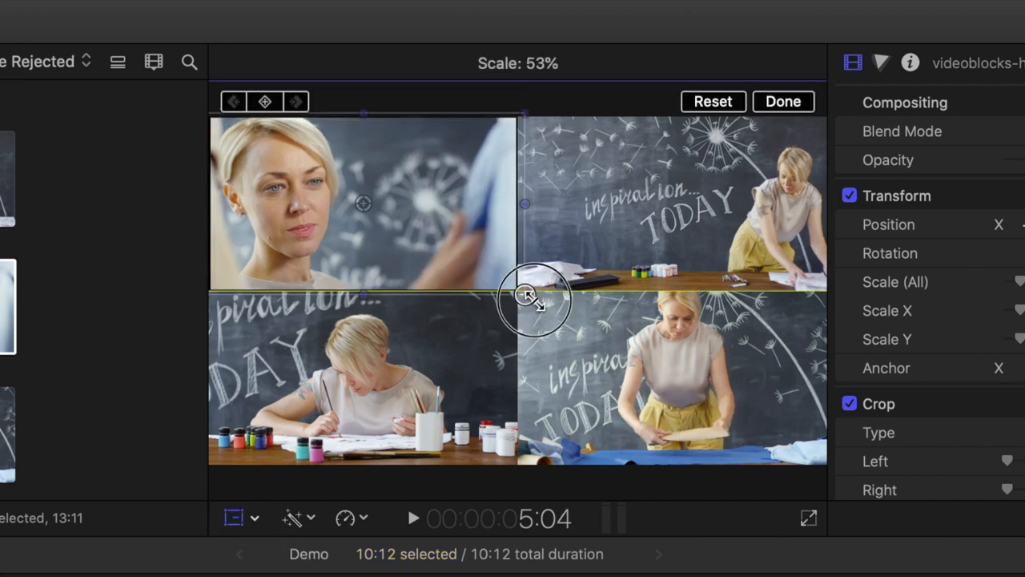
left_click_drag(528, 296, 591, 331)
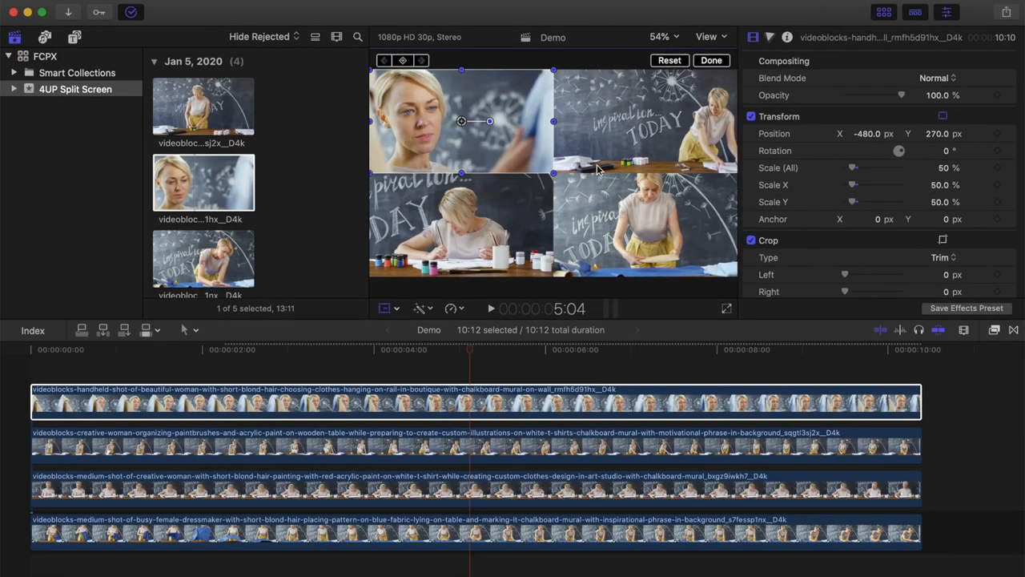
left_click(710, 60)
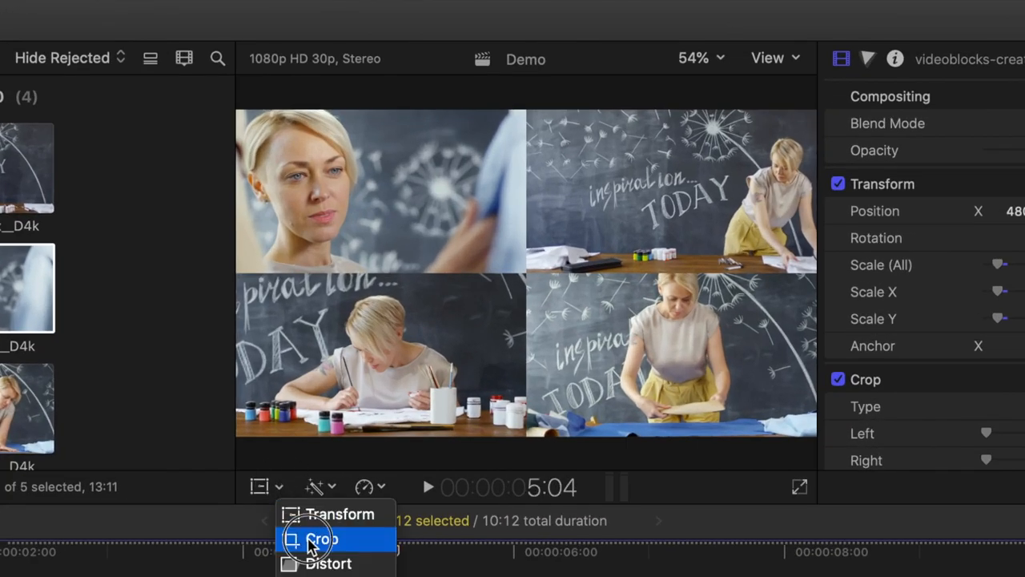
Step: Crop the top-right paintbrushes clip tighter around the lettering and woman
left_click(320, 539)
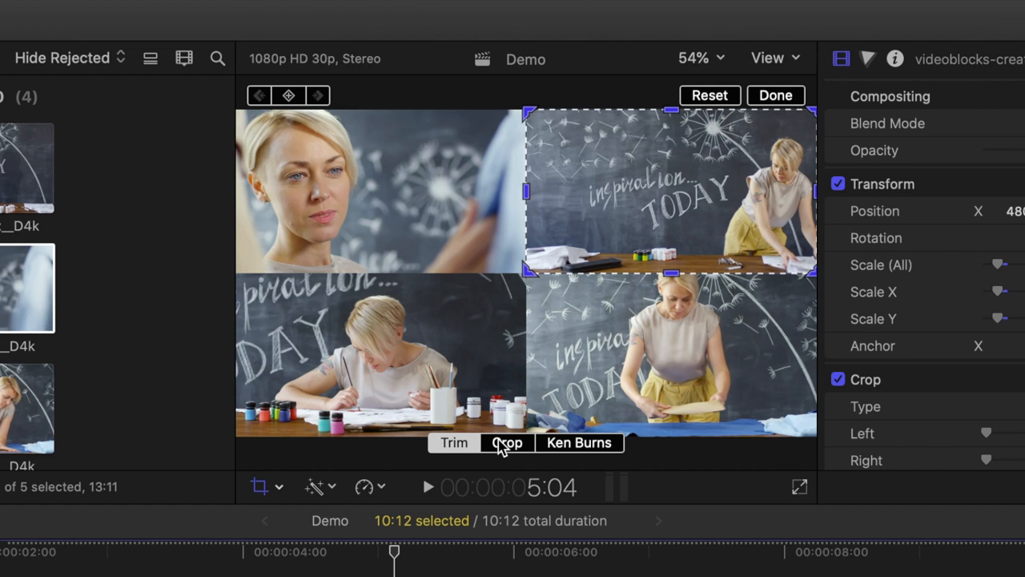
left_click(506, 442)
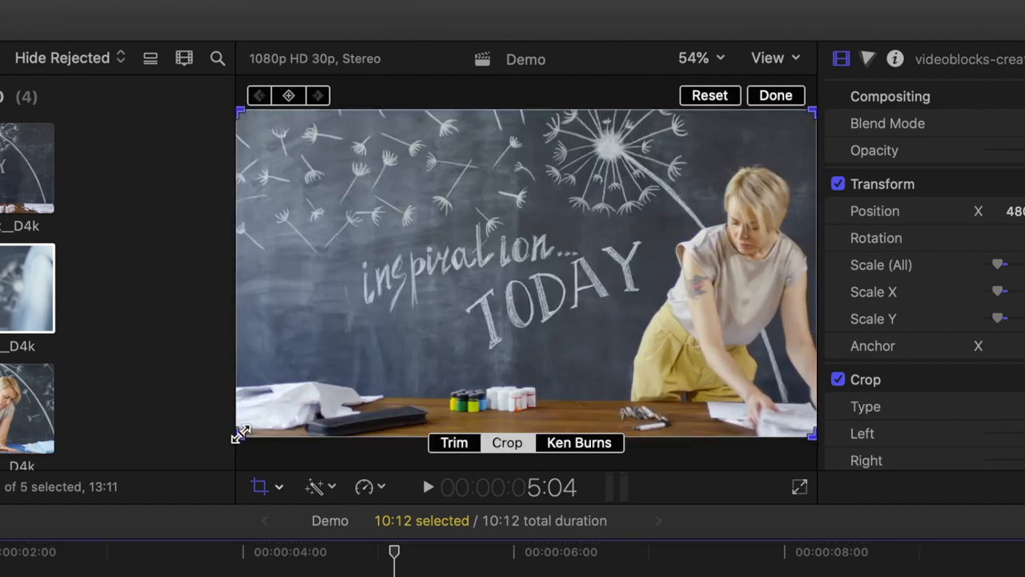
left_click_drag(240, 432, 323, 387)
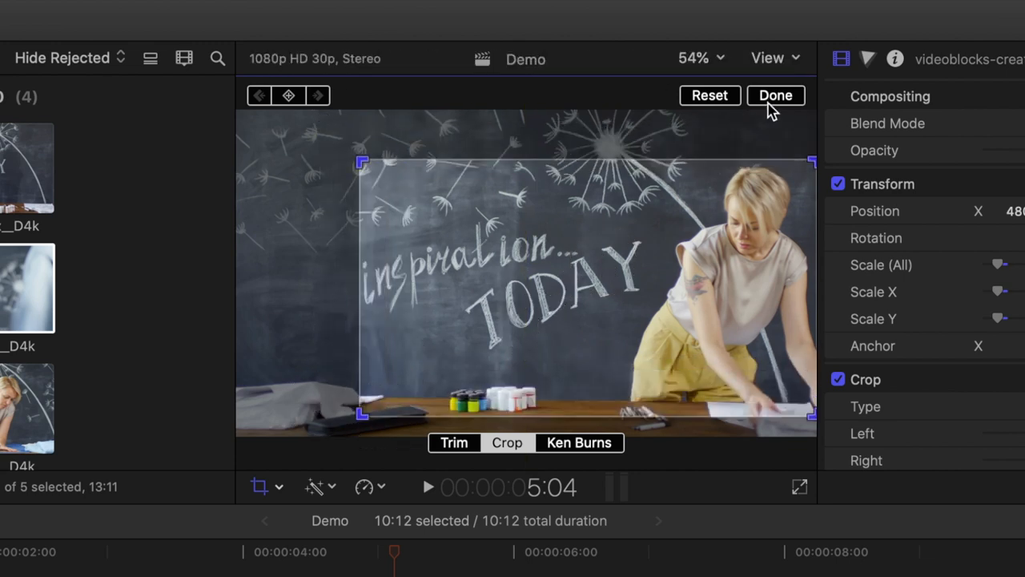
left_click(775, 95)
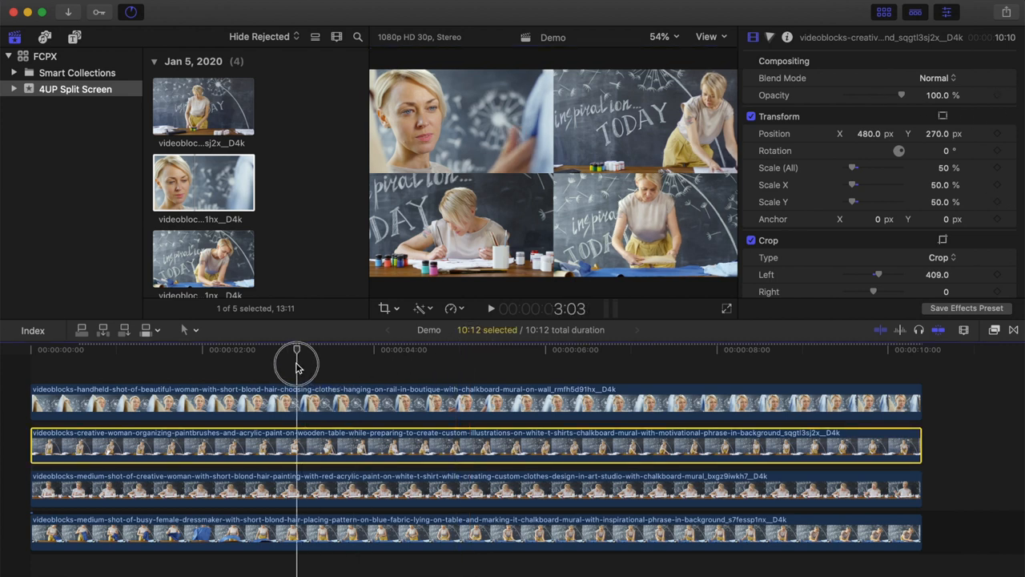
Step: Add a transform keyframe on the bottom-right dressmaker clip at about three seconds
left_click_drag(296, 350, 282, 349)
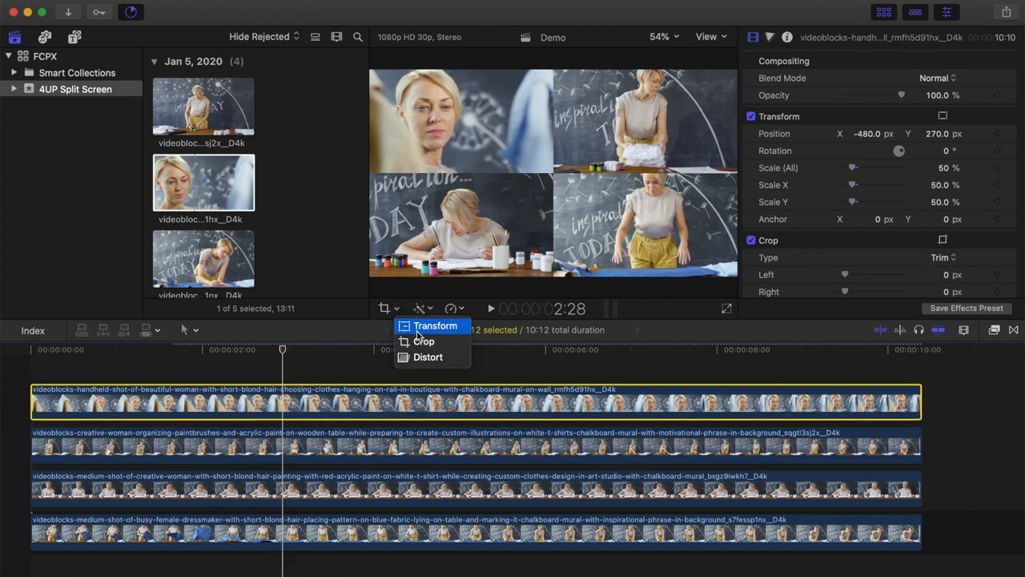
left_click(435, 325)
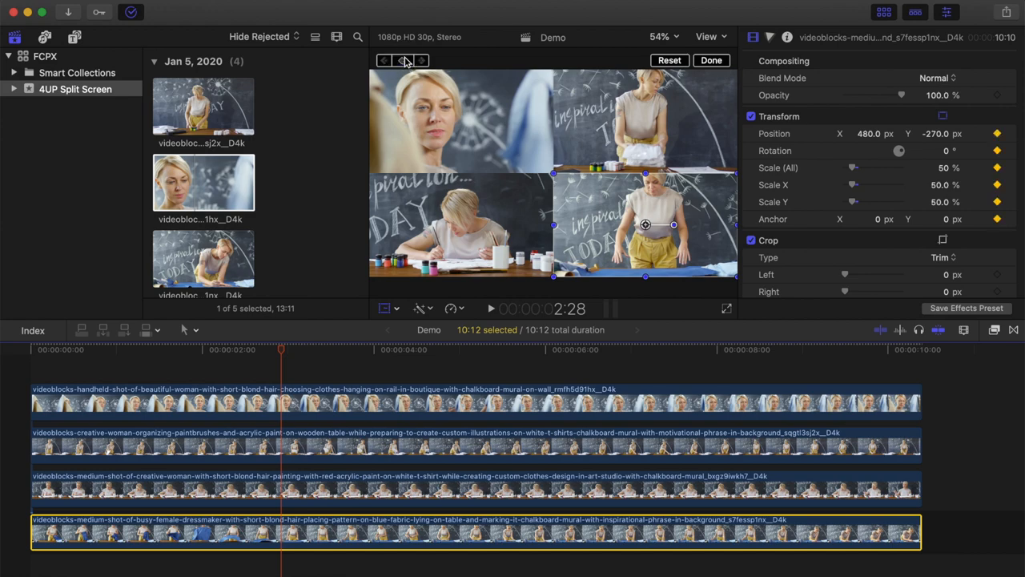
left_click(710, 60)
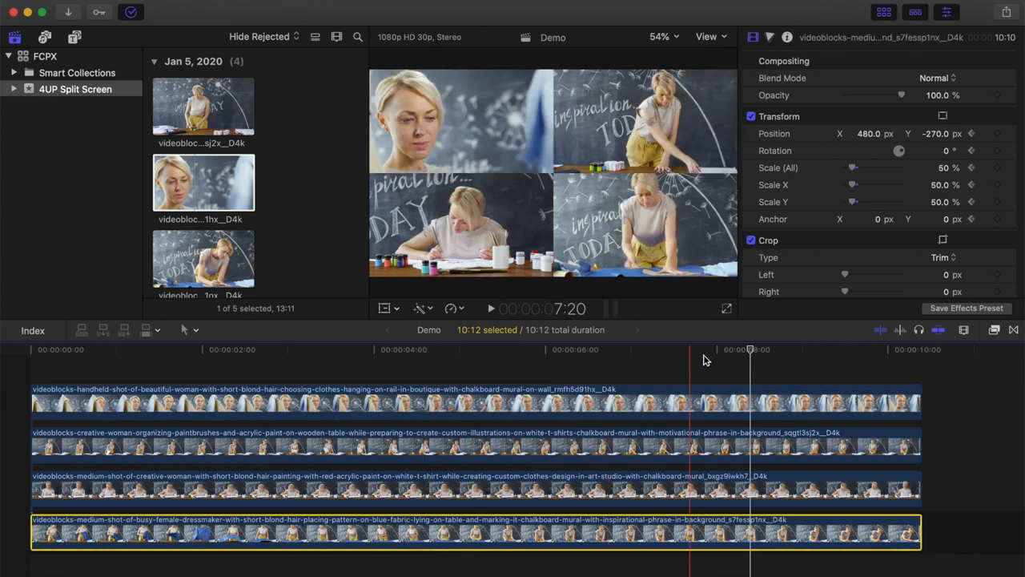
Step: Blade the dressmaker clip at about four seconds with Command+B
left_click(430, 349)
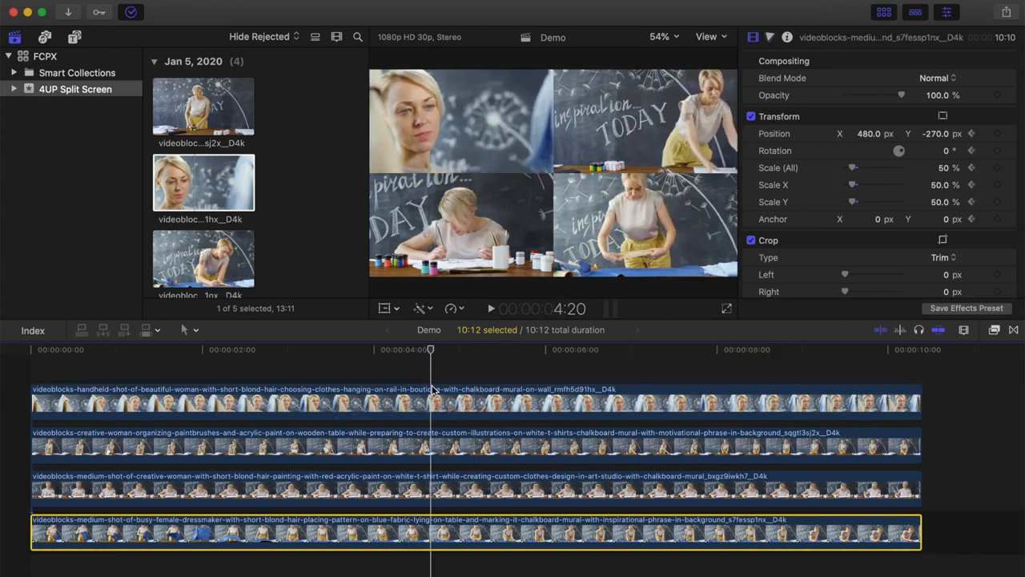
key("cmd+b")
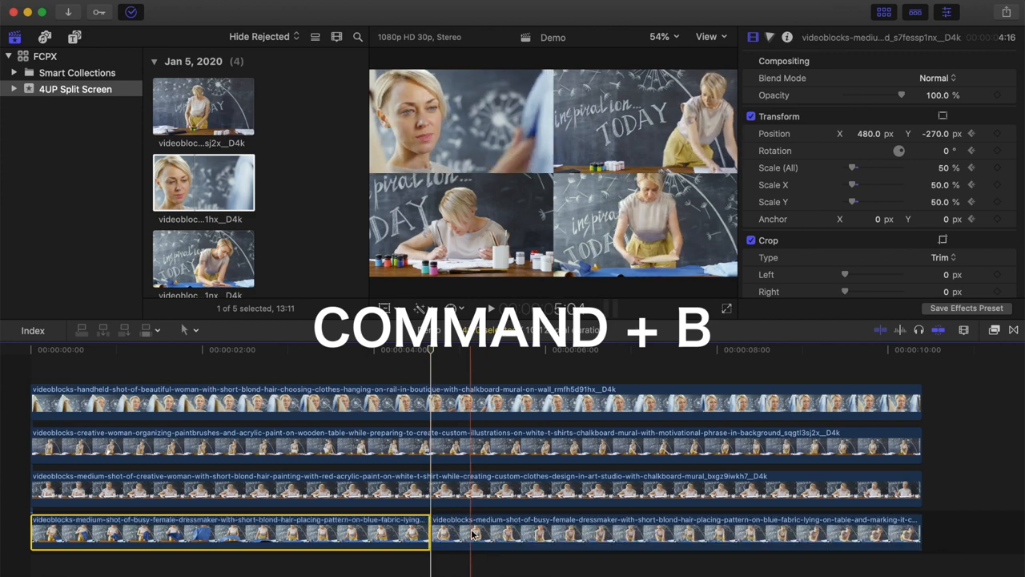
key("cmd+b")
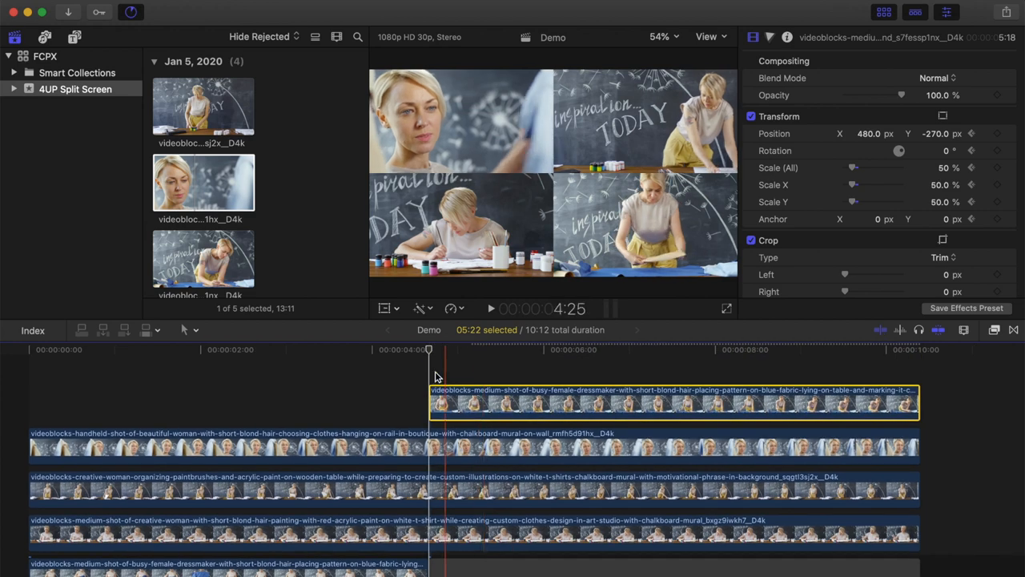
left_click(685, 349)
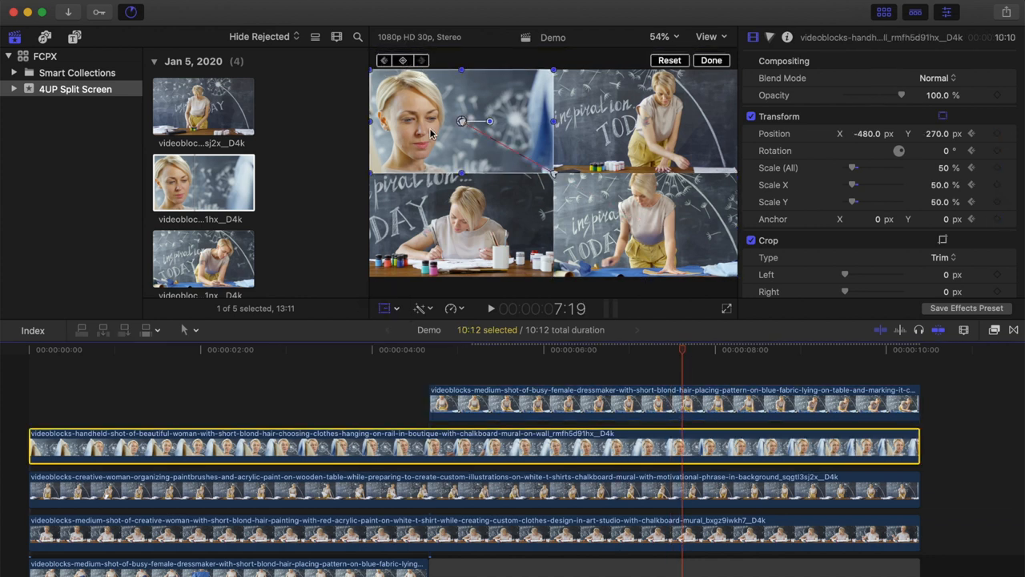
Step: Keyframe the top-left handheld clip to 100% scale and adjust its vertical position
left_click(473, 488)
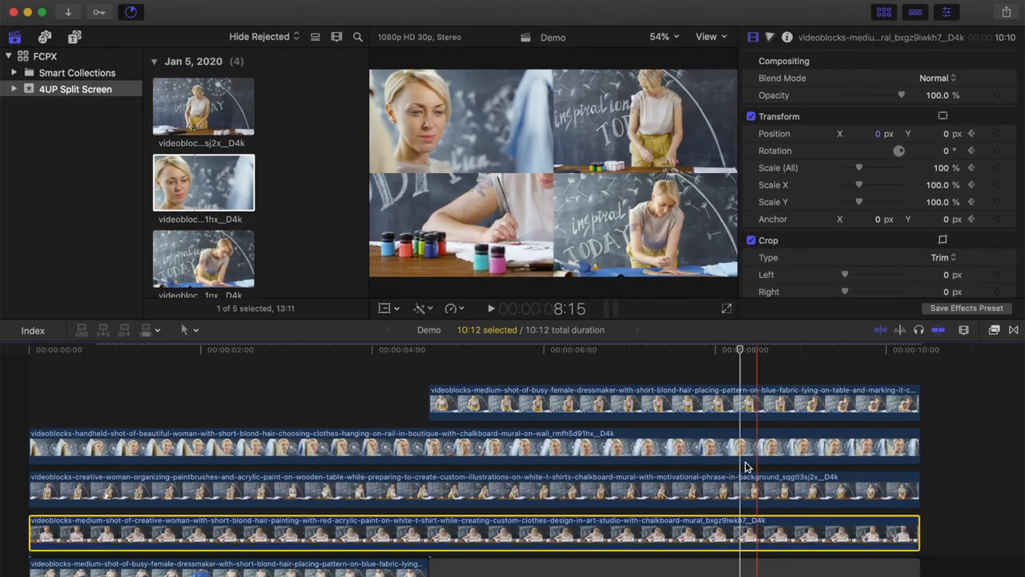
left_click(472, 488)
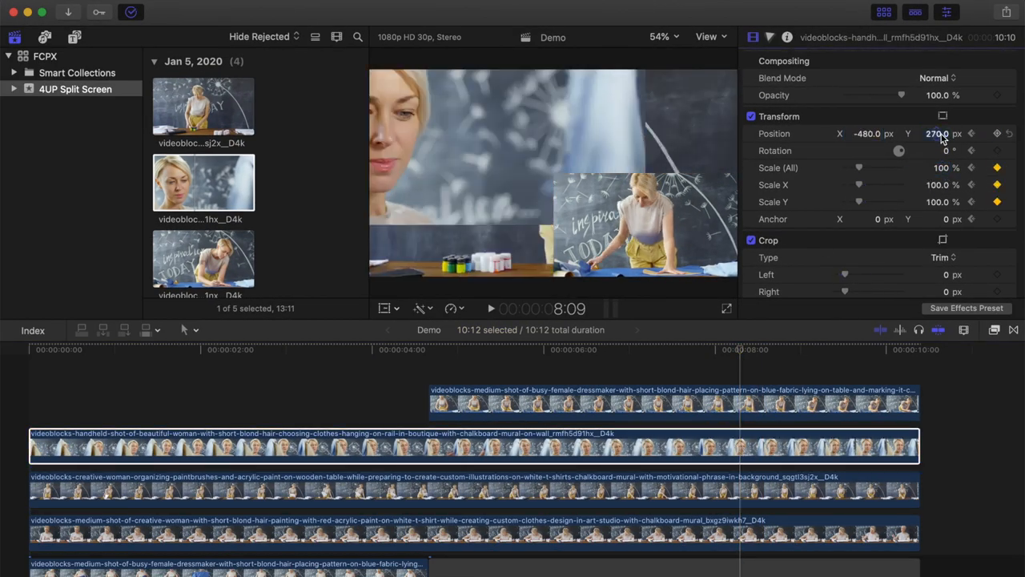
left_click(673, 403)
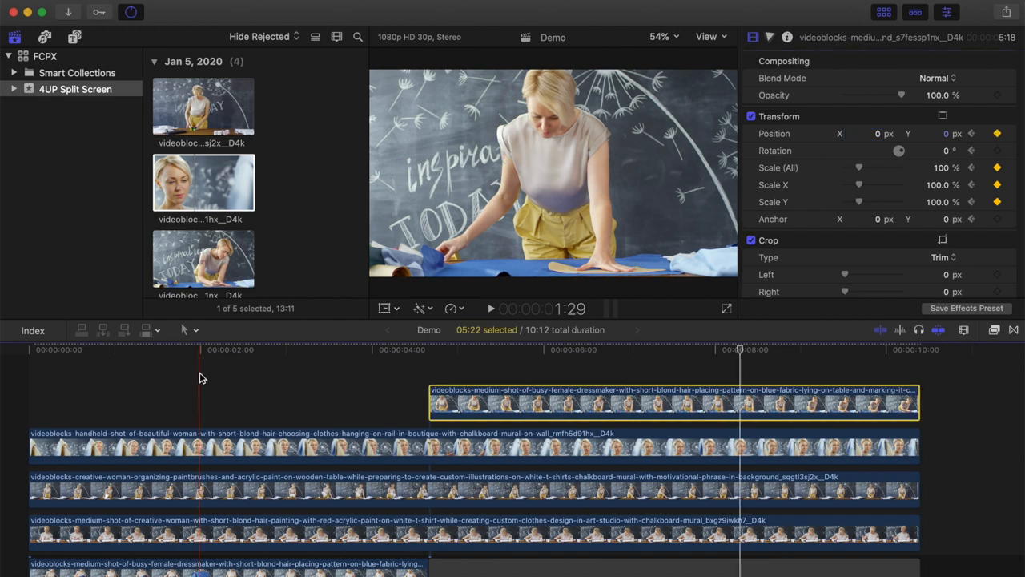
left_click(31, 350)
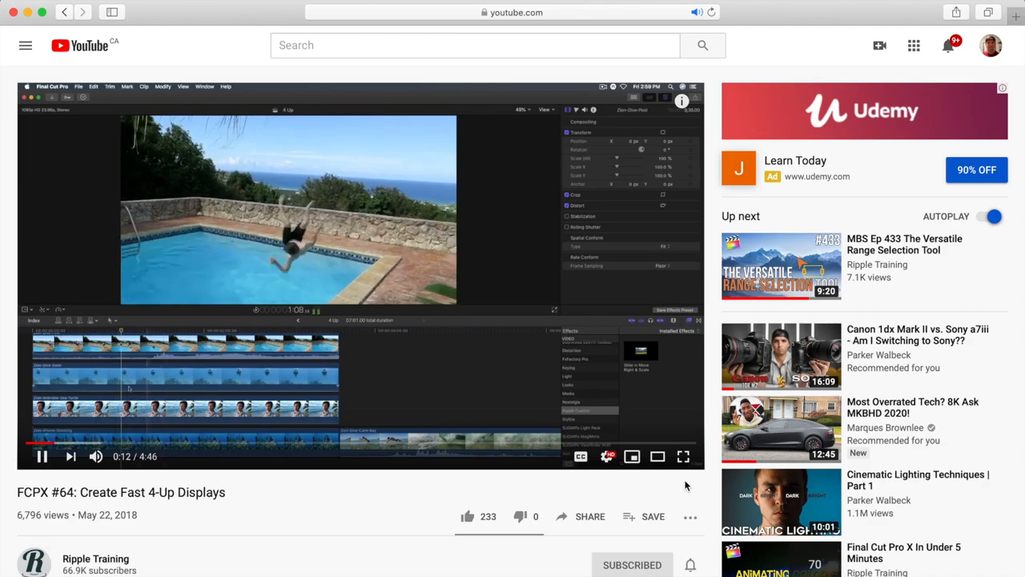
left_click(683, 456)
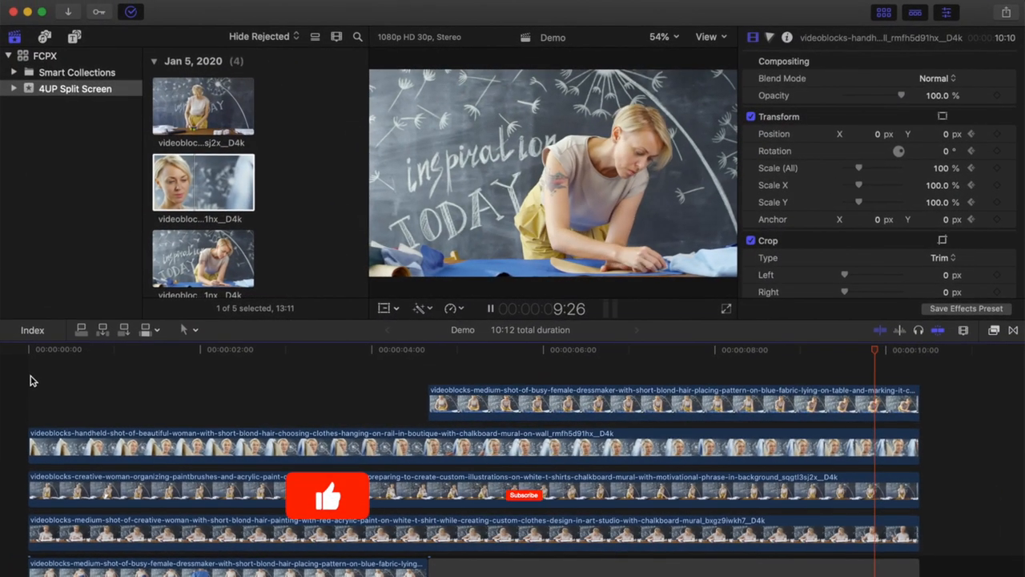